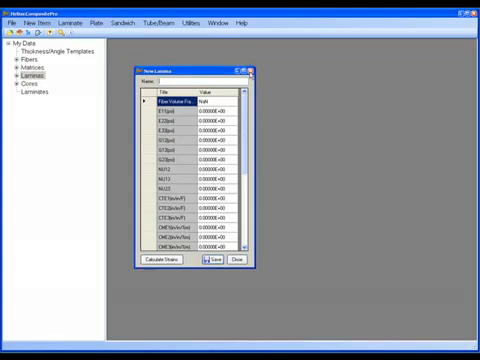
Step: Dismiss the blank New Lamina form without saving
left_click(40, 17)
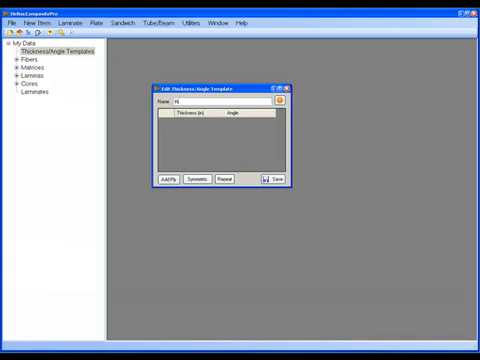
Step: Name the template 'thickness ex' and give its plies 0.005 in thickness at 0, -30, 30 degrees
type("Thickness a")
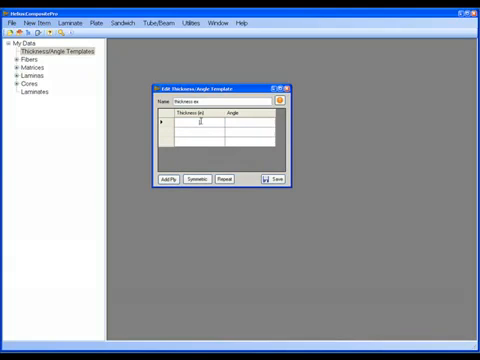
type("0.00")
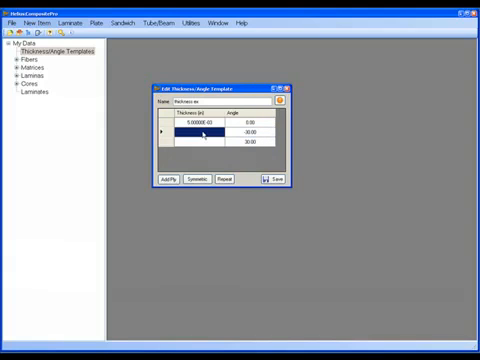
type("0.005")
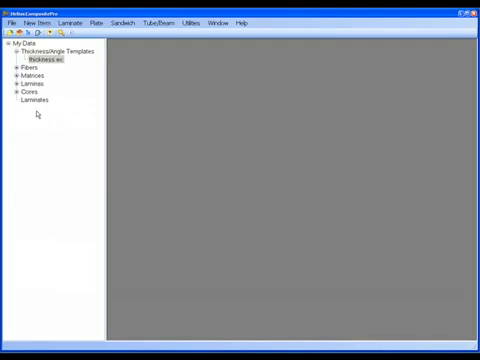
Step: Build laminate Bill from the template with IM7_977-2 plies, made symmetric, saved and closed
right_click(32, 100)
type("Bill")
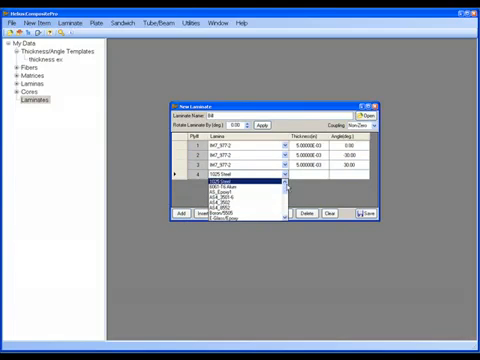
scroll("down", 3)
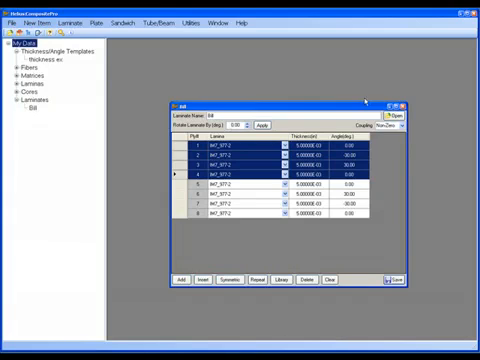
left_click(405, 100)
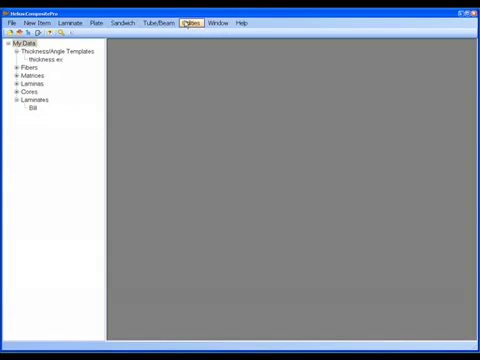
left_click(72, 23)
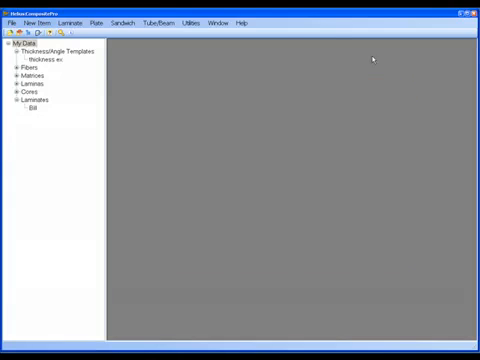
left_click(73, 23)
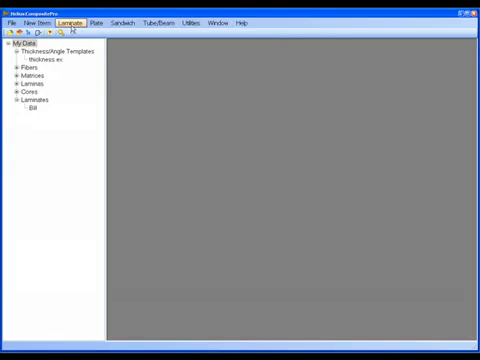
Step: Start plate bending on Bill and enter the plate geometry dimensions
left_click(95, 23)
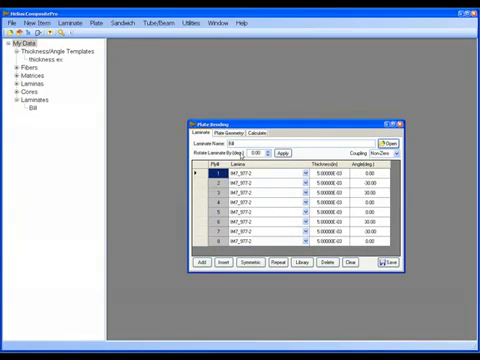
left_click(235, 133)
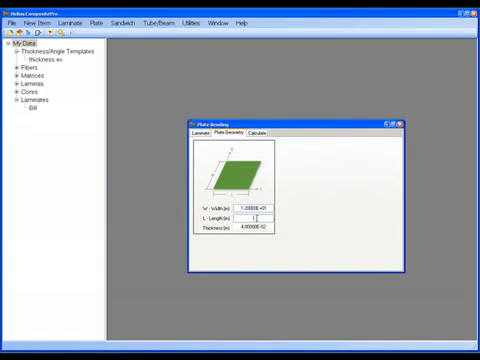
type("1.8")
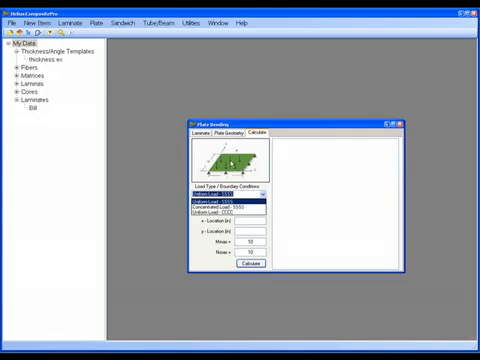
Step: Calculate plate bending with Uniform Load - SSSS at 2 psi and x, y of 6
left_click(223, 202)
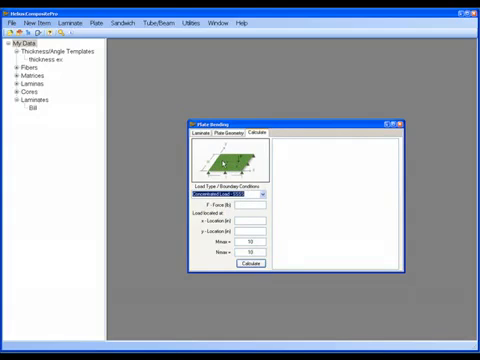
left_click(270, 192)
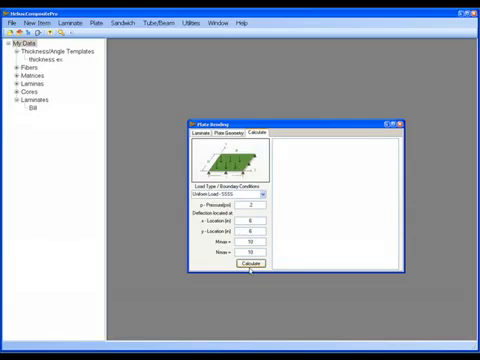
left_click(250, 265)
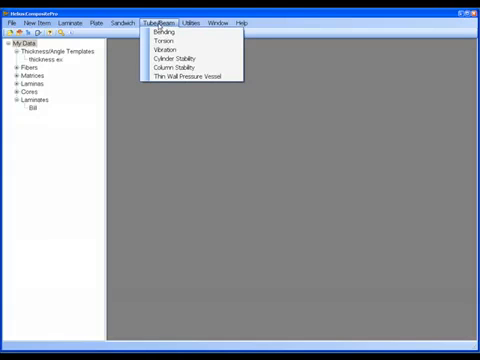
Step: Start tube/beam bending on Bill and try Channel and other cross-section shapes
left_click(167, 30)
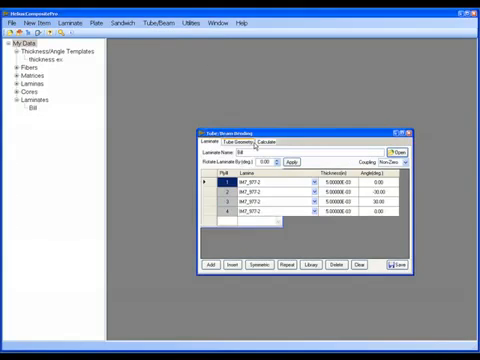
left_click(248, 145)
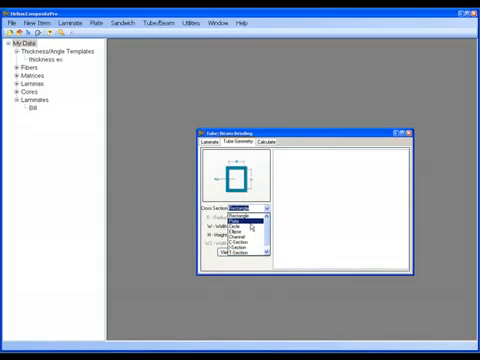
left_click(238, 221)
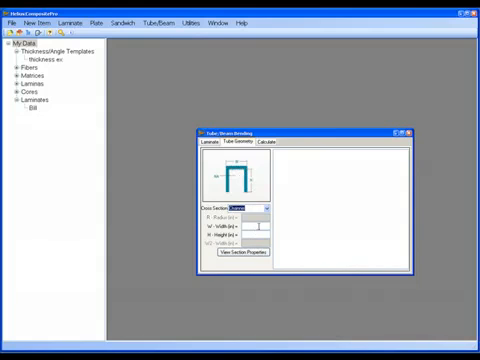
left_click(266, 207)
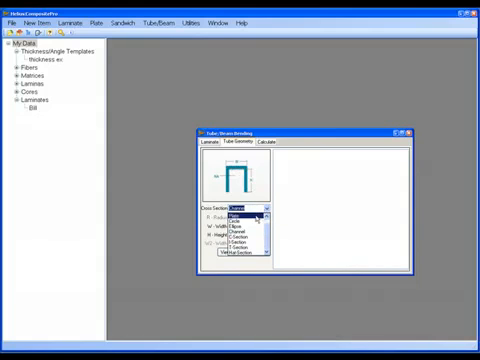
left_click(243, 214)
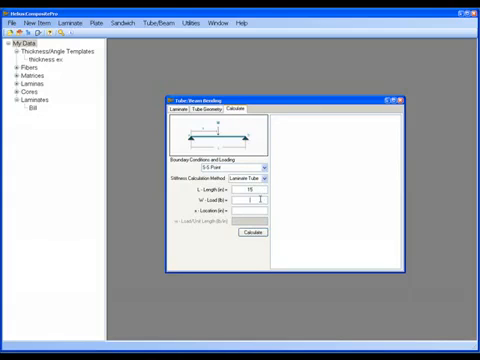
Step: Calculate S-S Point bending with a 25 lb load at 7.5 in on a 15 in beam
type("25")
left_click(249, 210)
type("7.5")
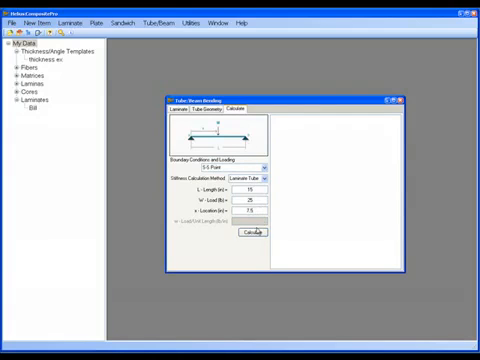
left_click(255, 231)
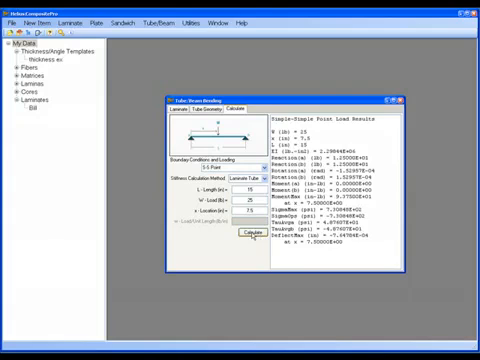